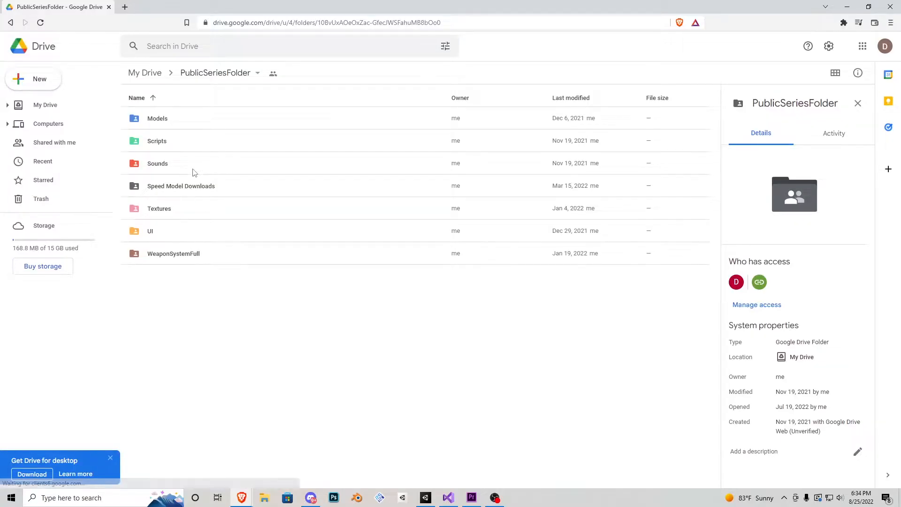
Browse the Models folder, return to PublicSeriesFolder, then view the Scripts folder's shared files
left_click(158, 118)
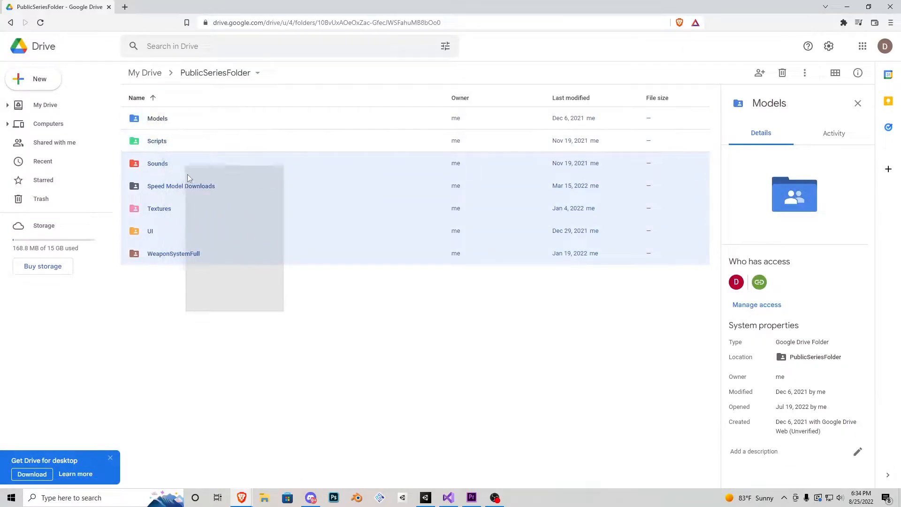
double_click(158, 118)
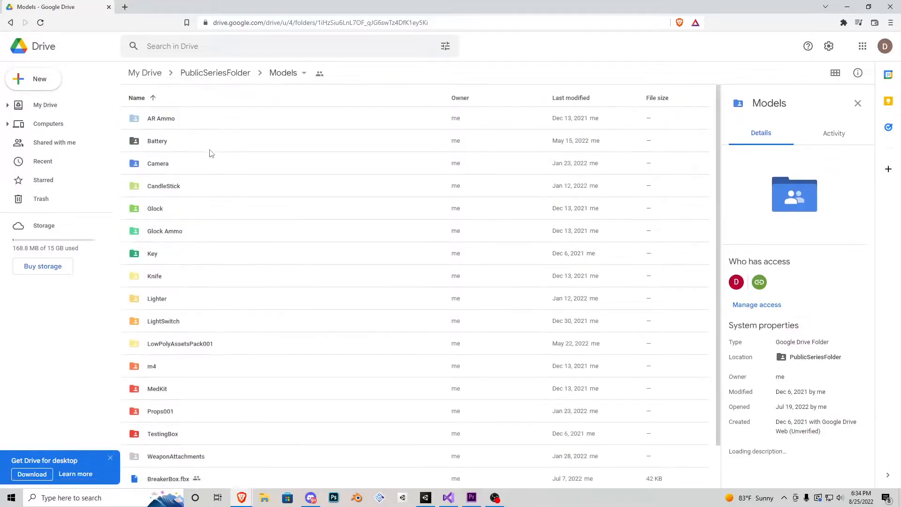
left_click(215, 72)
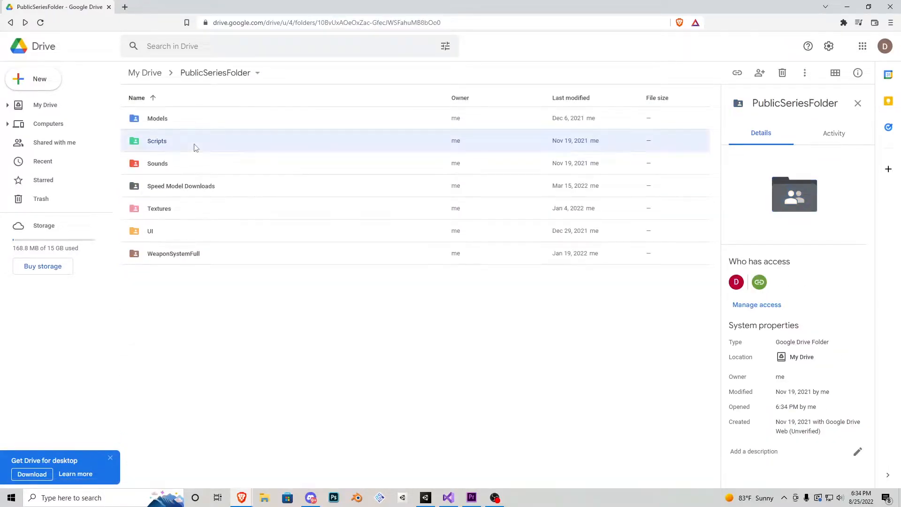
double_click(157, 141)
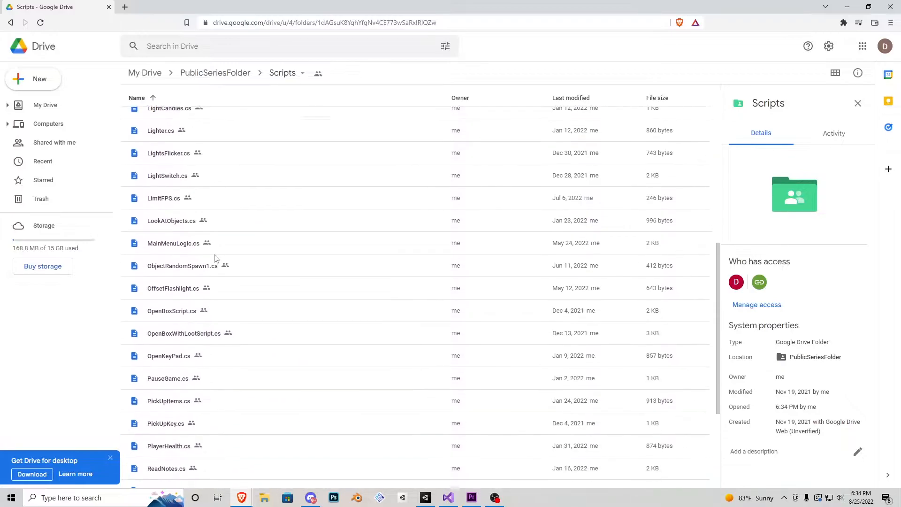
left_click(215, 74)
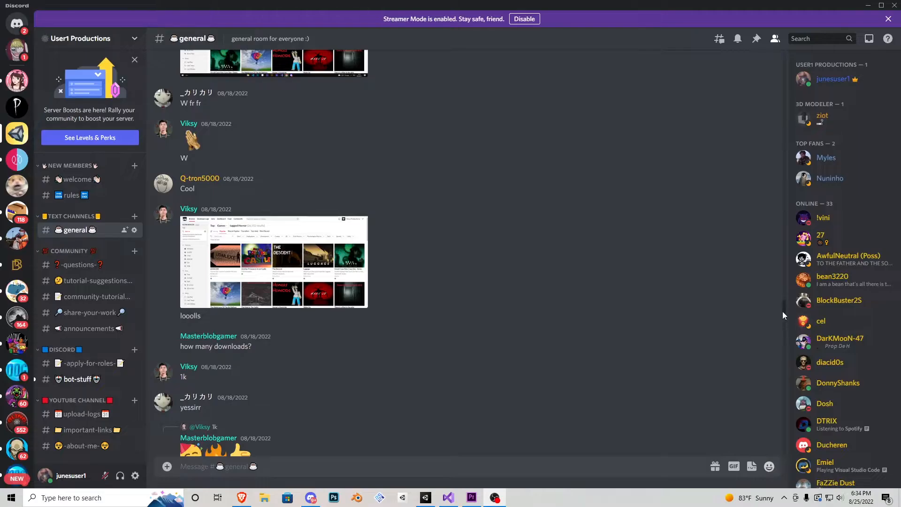
scroll("down", 3)
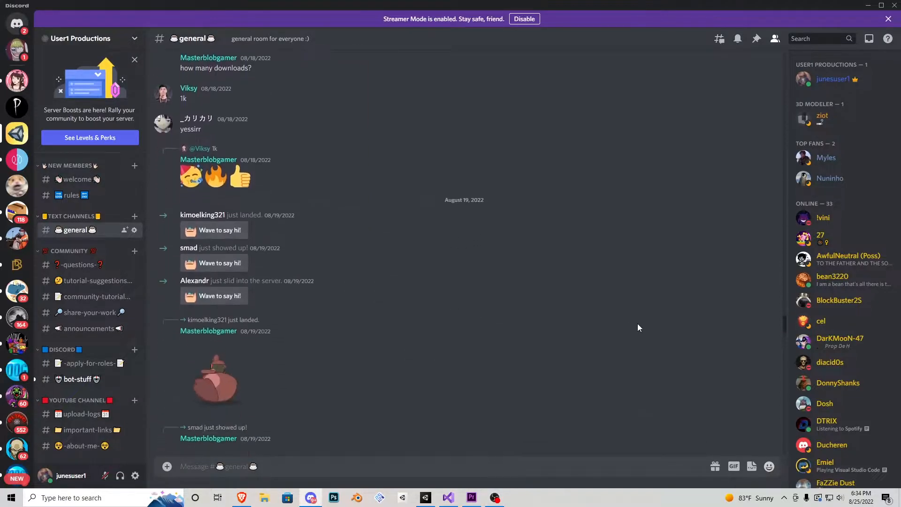
scroll("down", 3)
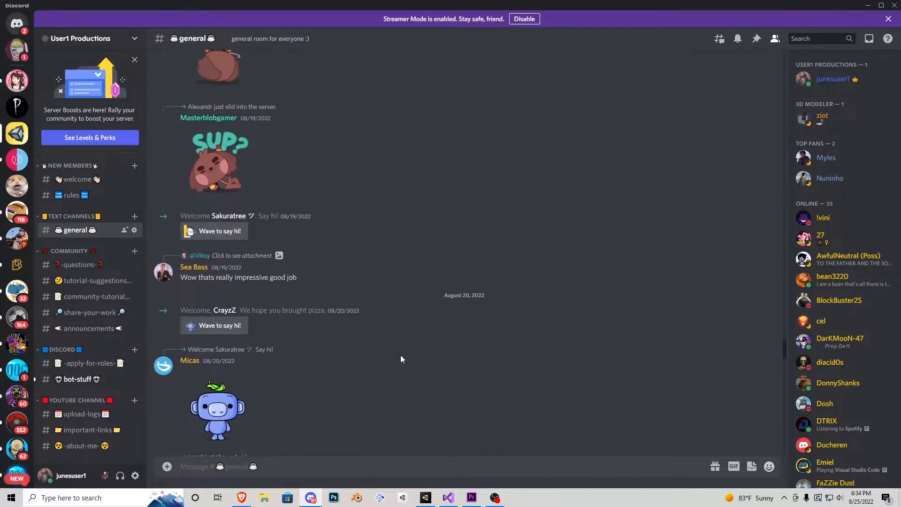
scroll("down", 3)
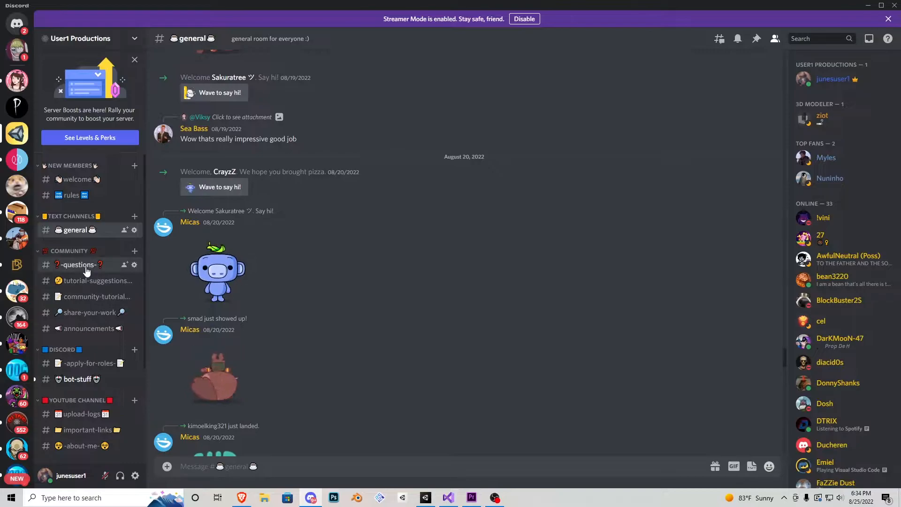
left_click(79, 265)
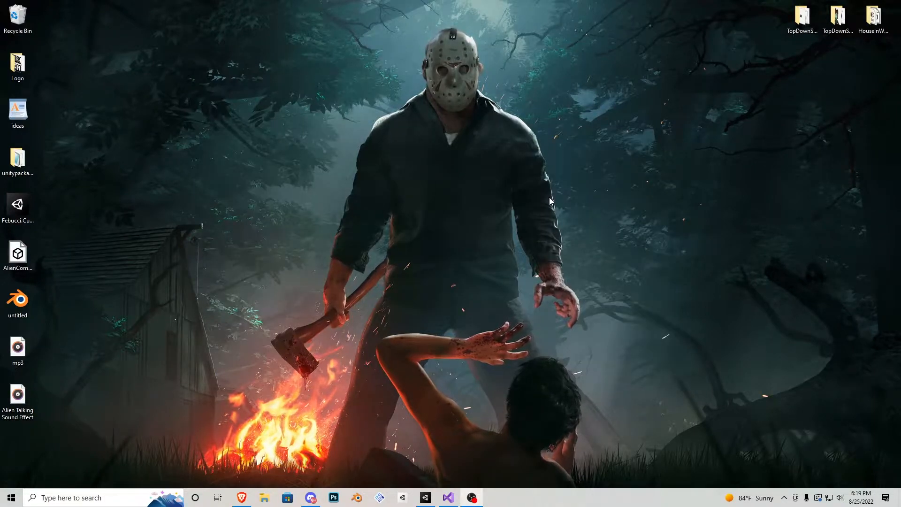
Switch to the HorrorTesting project, lower the scene camera to ground level and bring up the FPS script
left_click(424, 497)
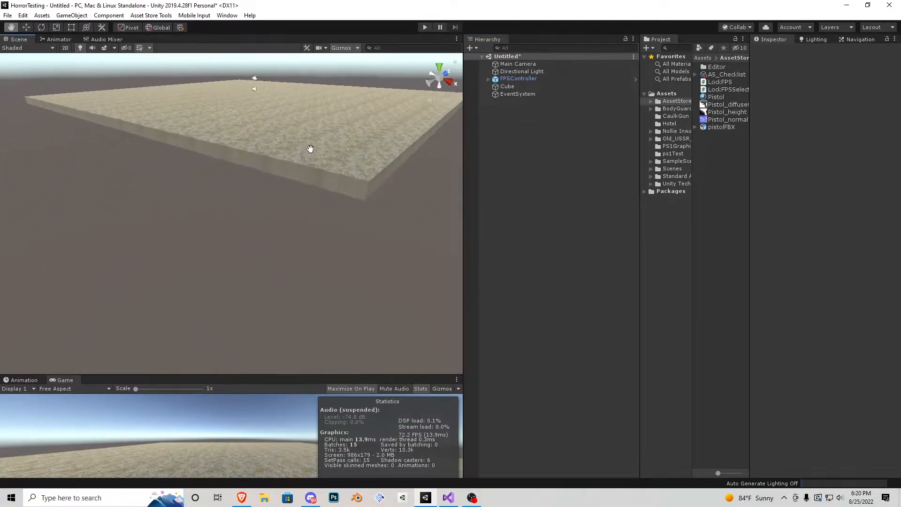
left_click_drag(311, 149, 279, 263)
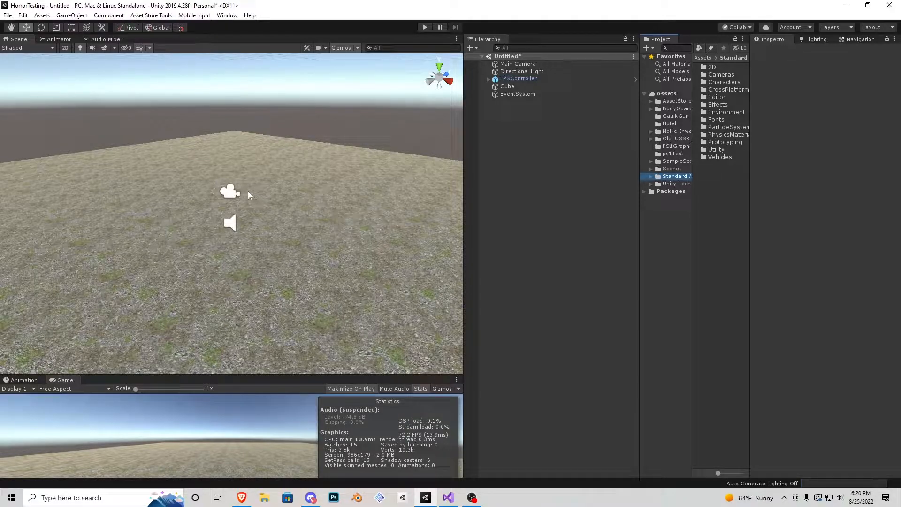
left_click(228, 15)
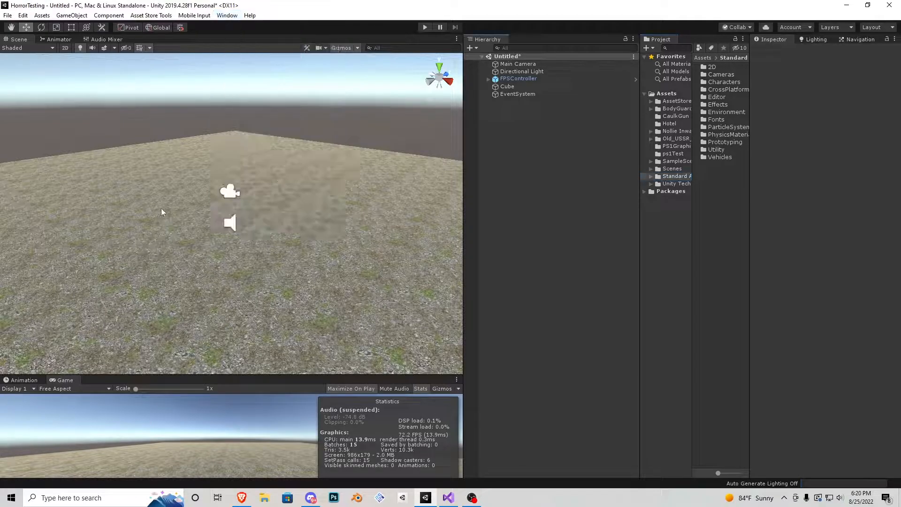
left_click(667, 92)
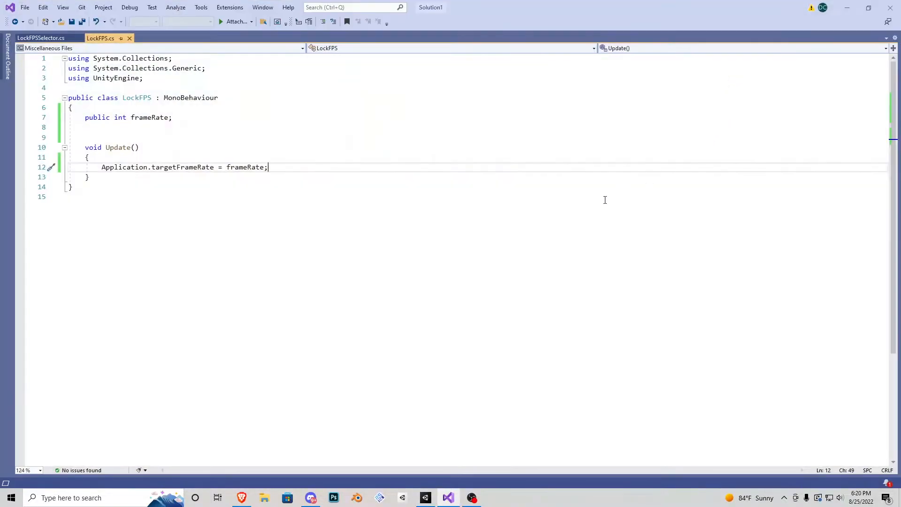
key("ctrl+a")
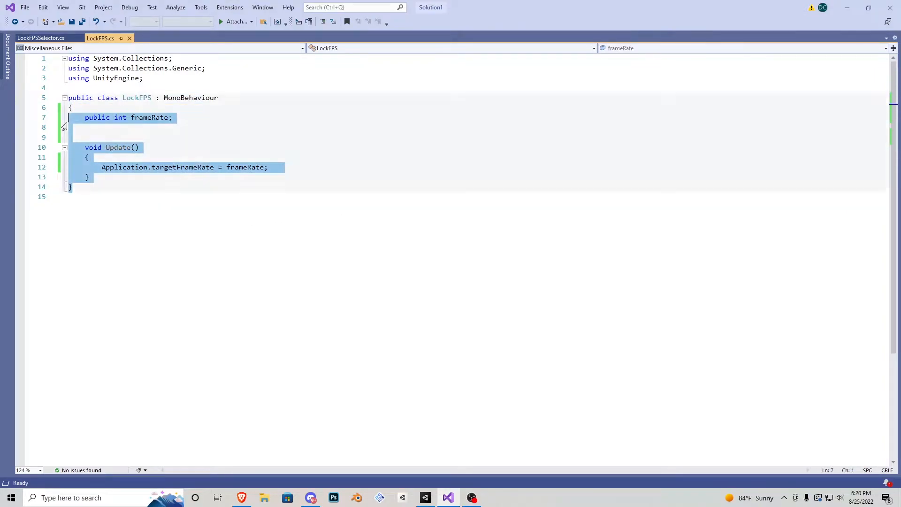
left_click(146, 137)
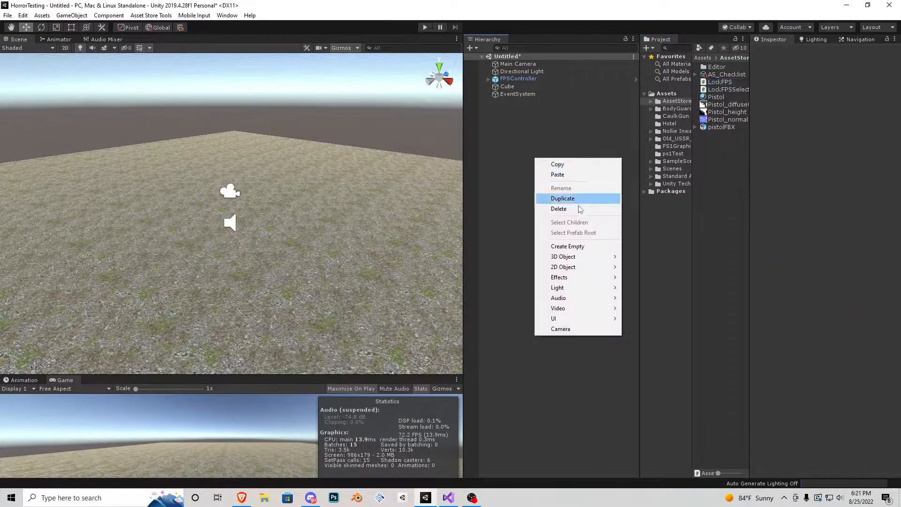
Create an empty scene object and name it FPSLOCKER
left_click(567, 246)
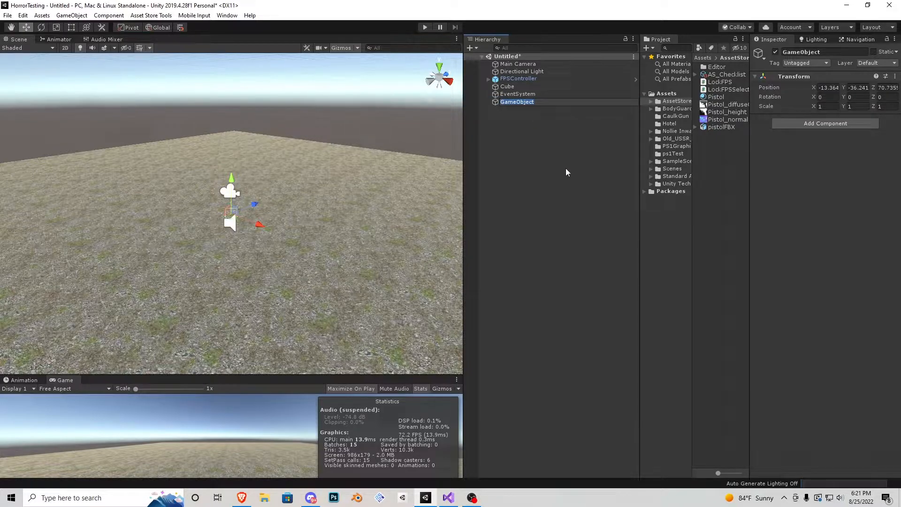
type("FPSLOCKER")
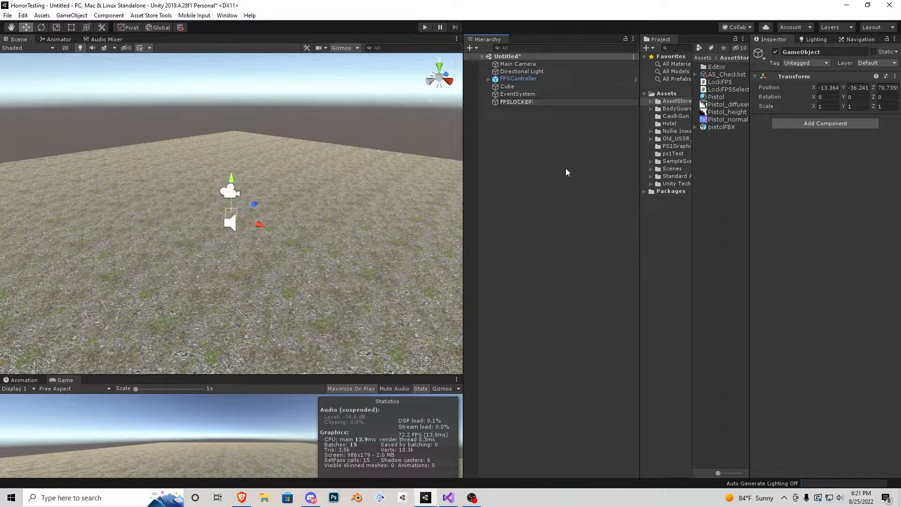
left_click(517, 102)
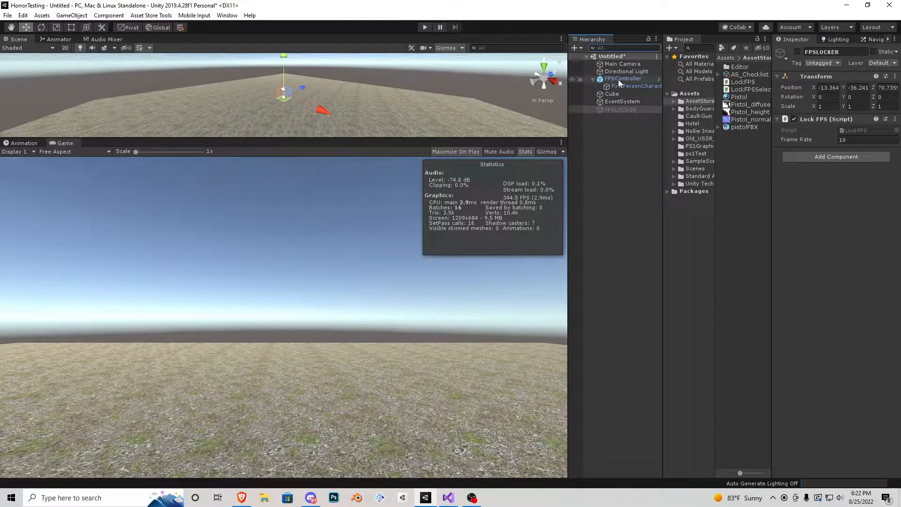
Create a Canvas set to Scale With Screen Size at reference resolution 1920 by 1080
right_click(623, 79)
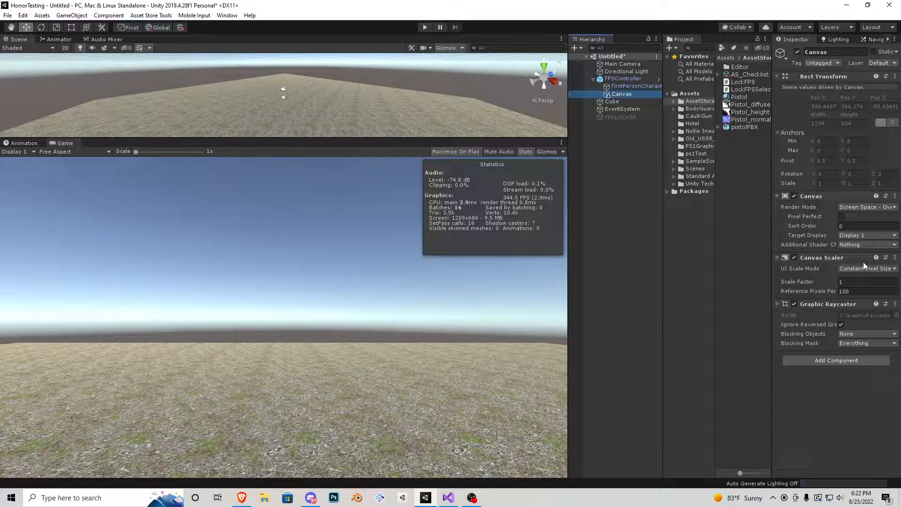
left_click(864, 268)
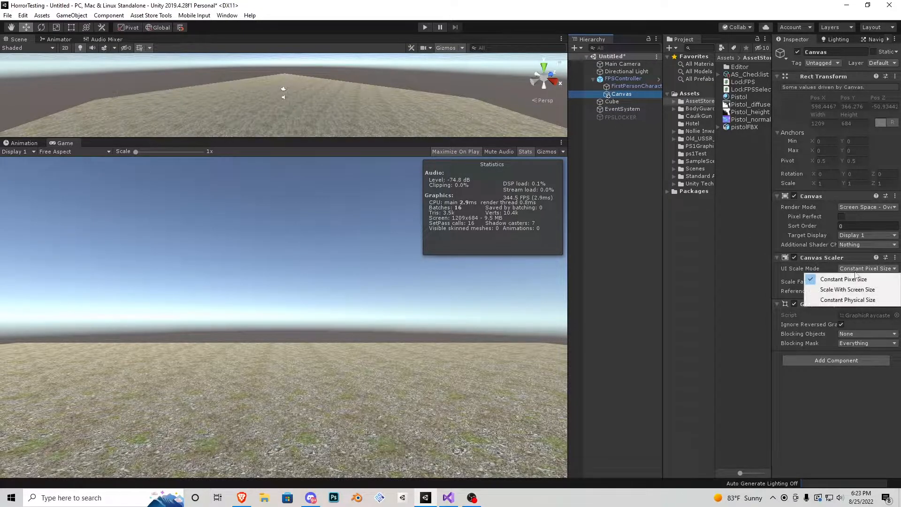
mouse_move(846, 289)
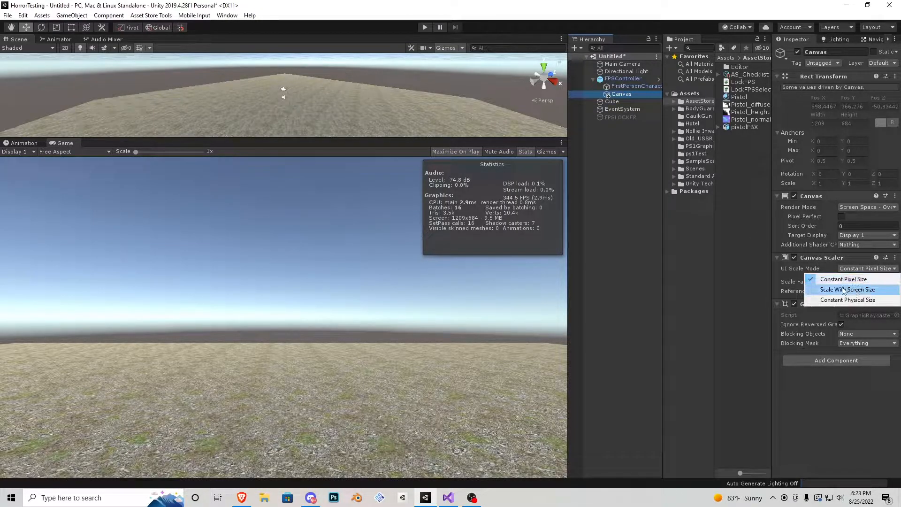
left_click(847, 289)
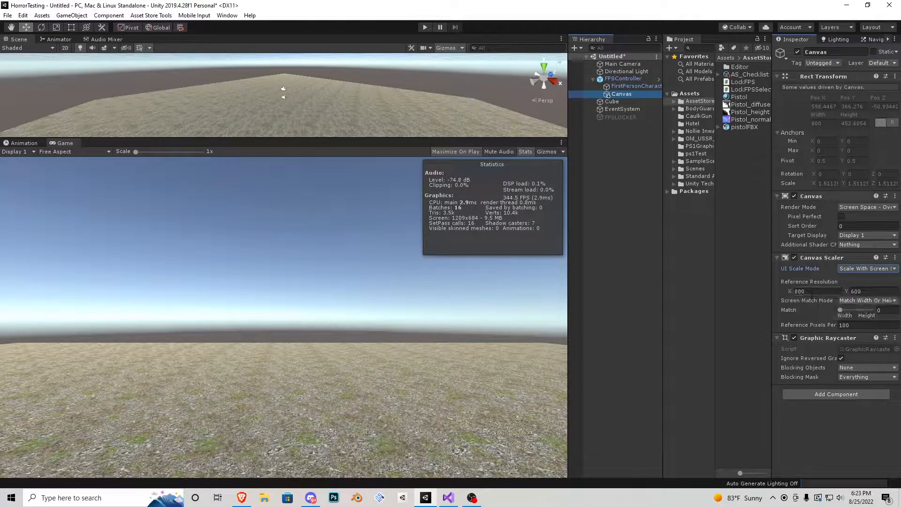
type("1920")
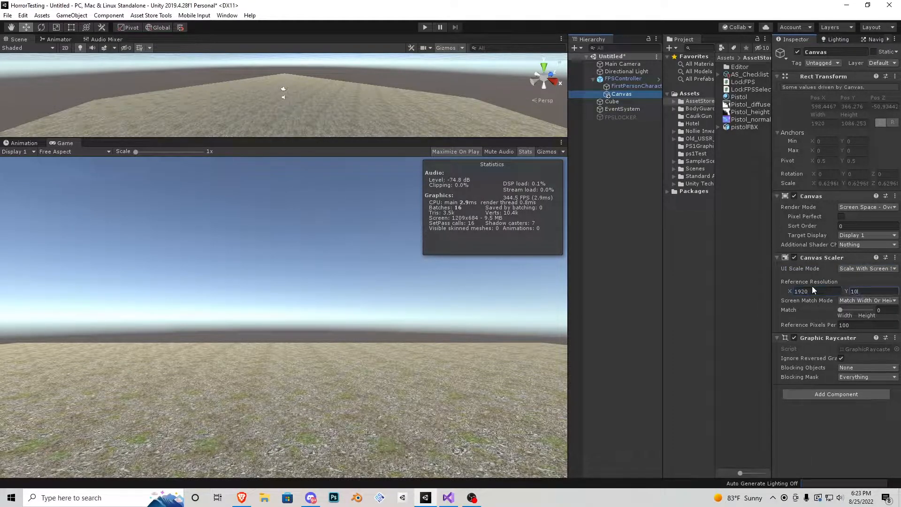
type("1080")
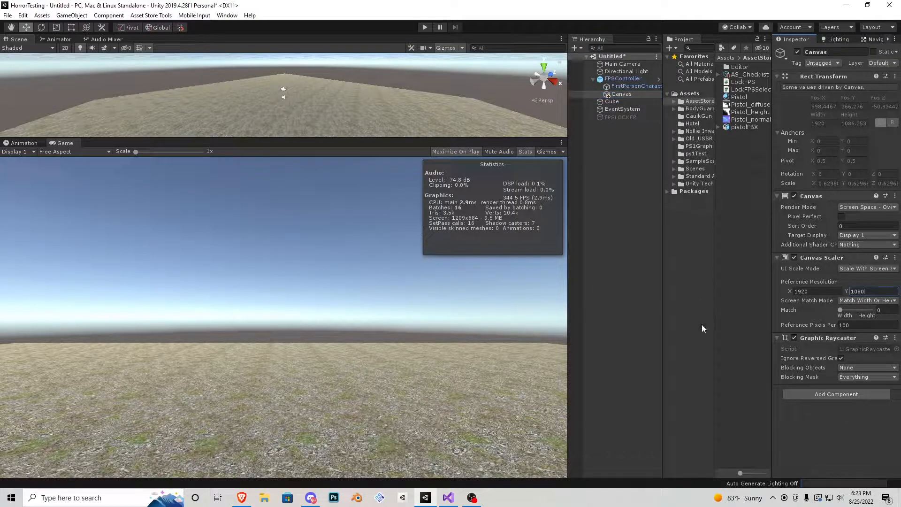
mouse_move(432, 273)
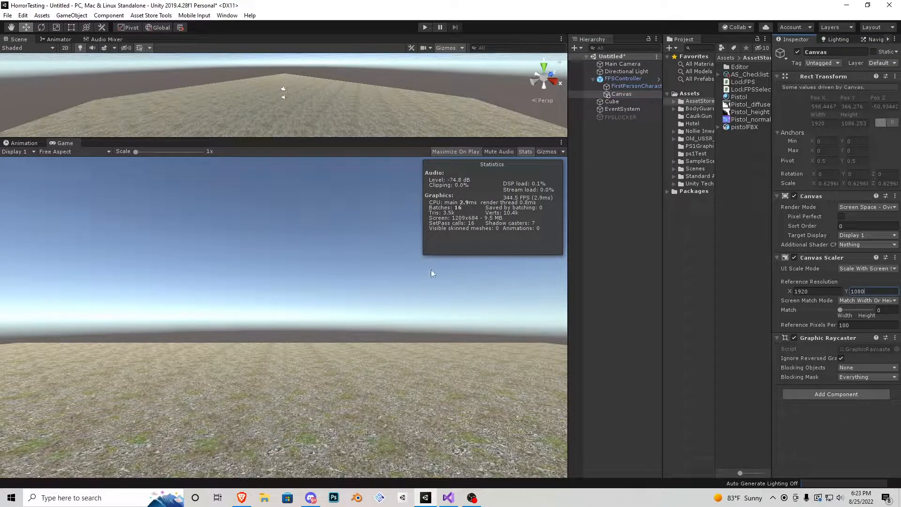
mouse_move(753, 173)
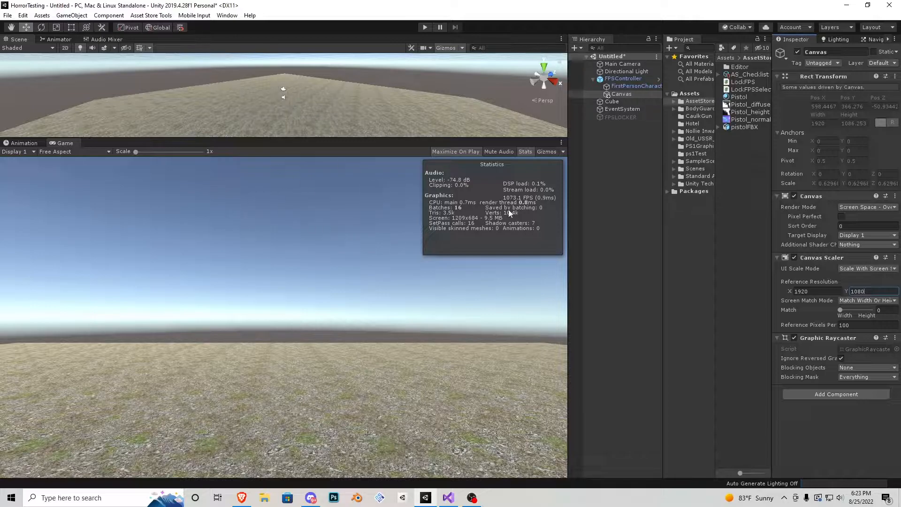
Add a button to the Canvas and set its Rect Transform height to 50
right_click(622, 94)
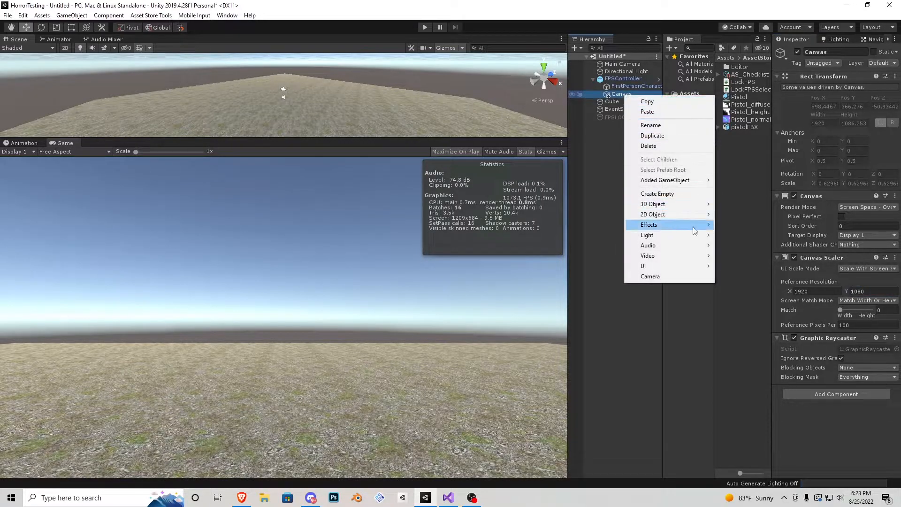
mouse_move(643, 266)
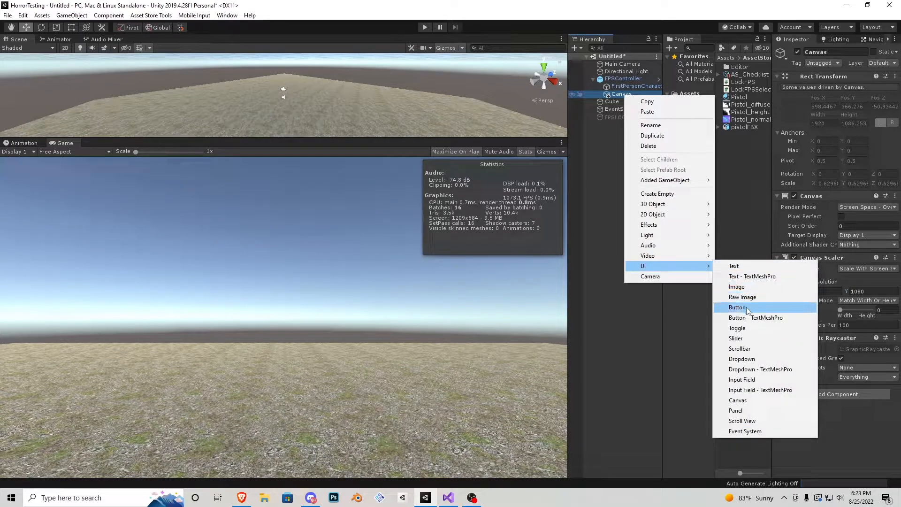
left_click(737, 307)
type("FpsLock1")
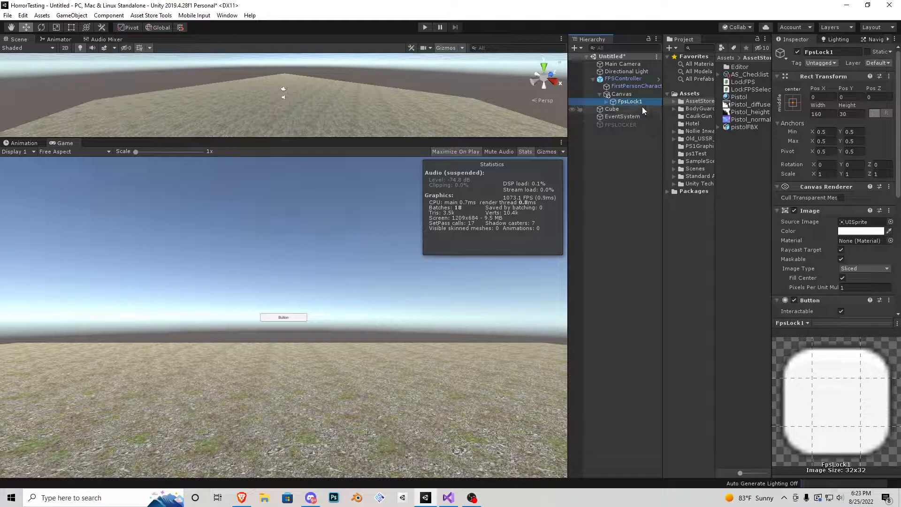
left_click(850, 114)
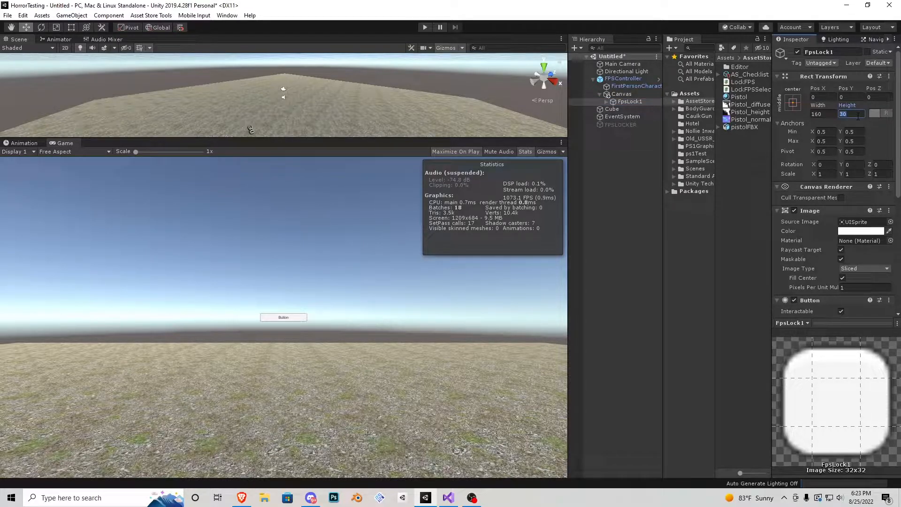
type("50")
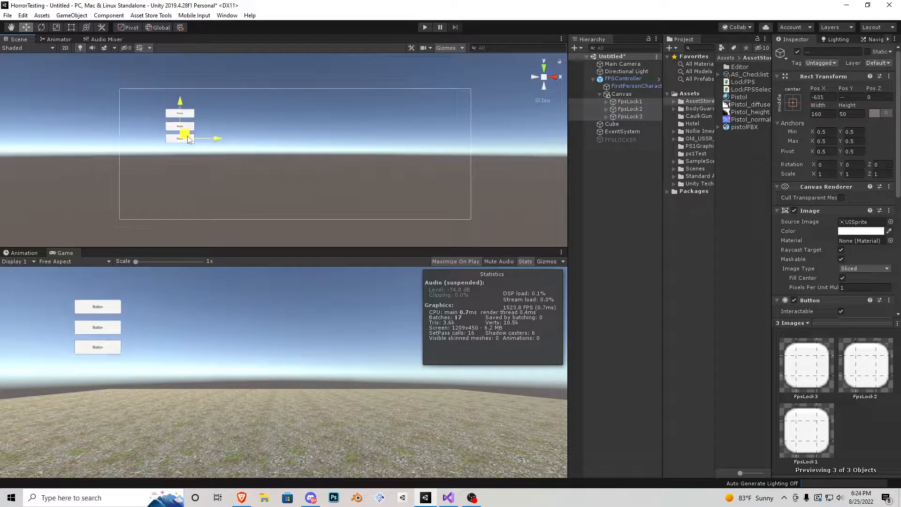
left_click(622, 94)
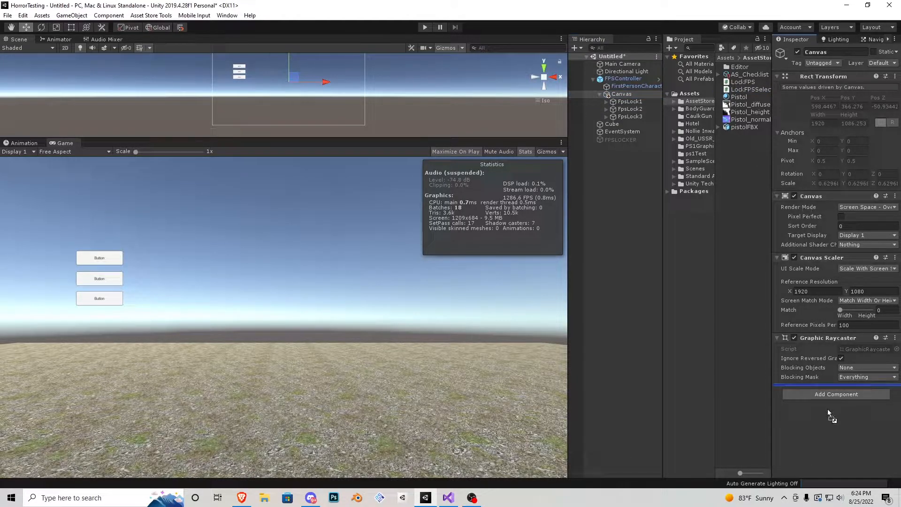
Start adding a new component to the selected Canvas in the Inspector
left_click(747, 89)
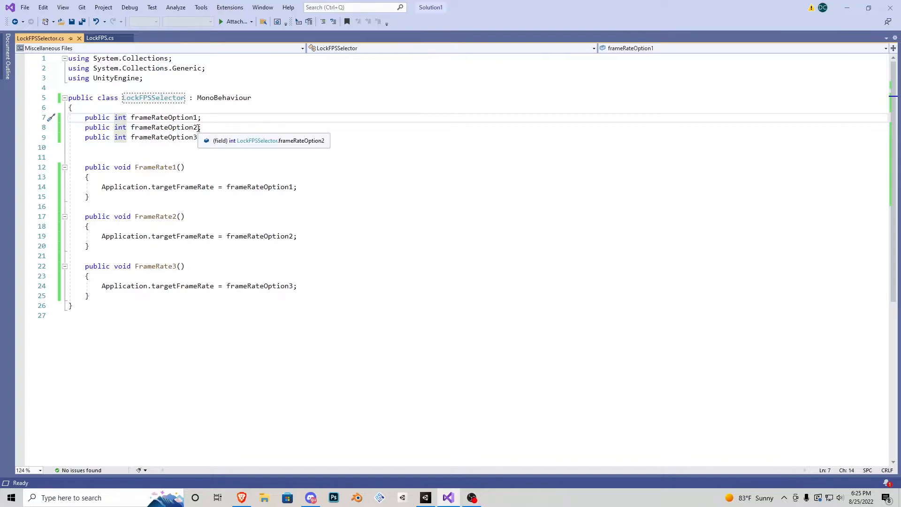
double_click(174, 117)
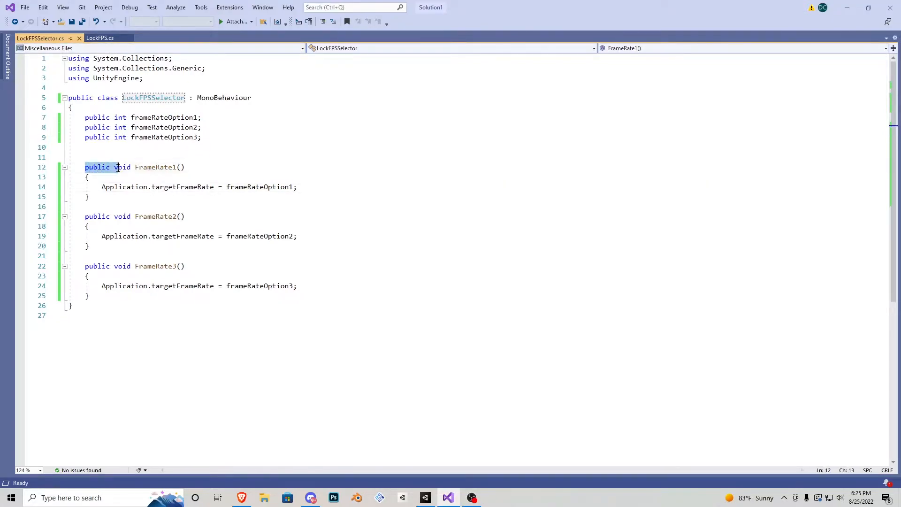
left_click(152, 216)
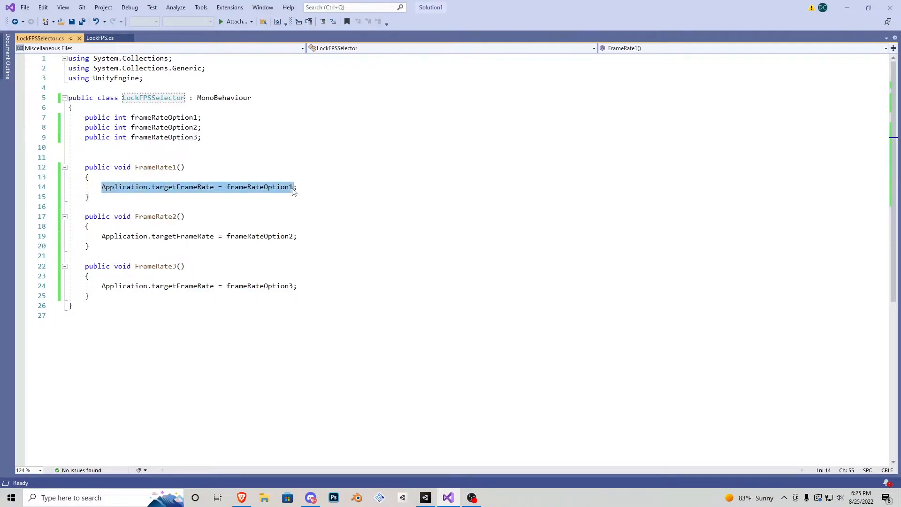
mouse_move(276, 202)
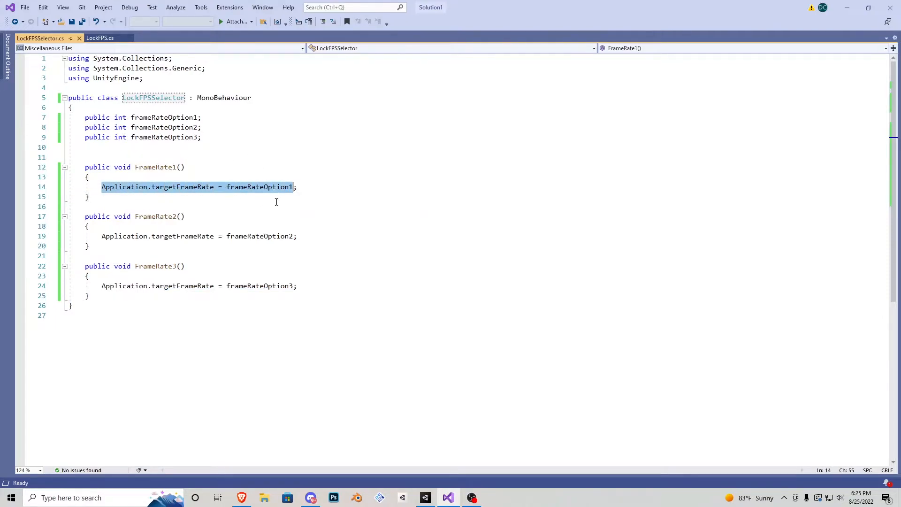
double_click(265, 236)
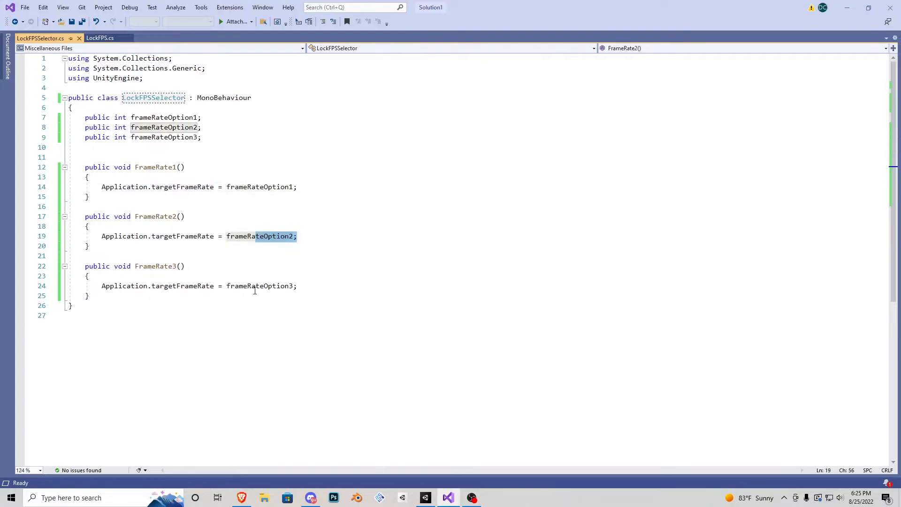
left_click(425, 497)
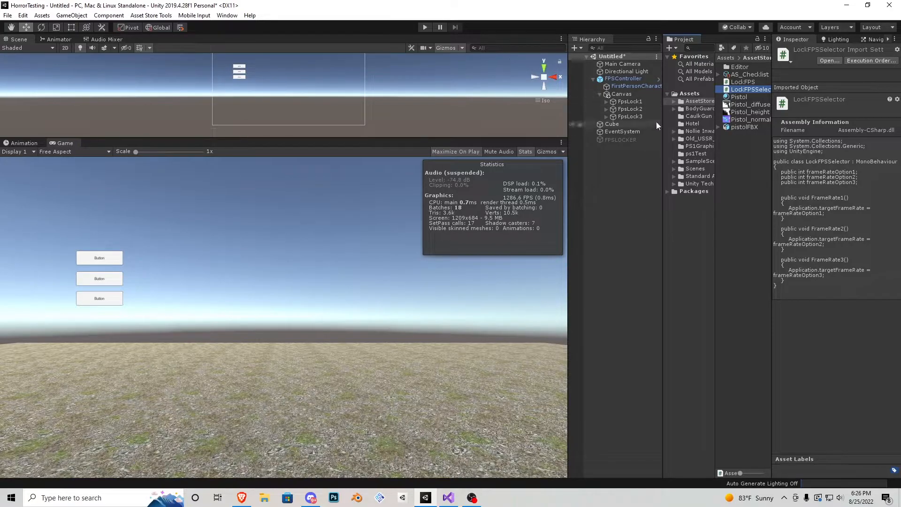
Enter 15, 30 and 60 as the Canvas's Frame Rate Options 1 to 3
left_click(621, 94)
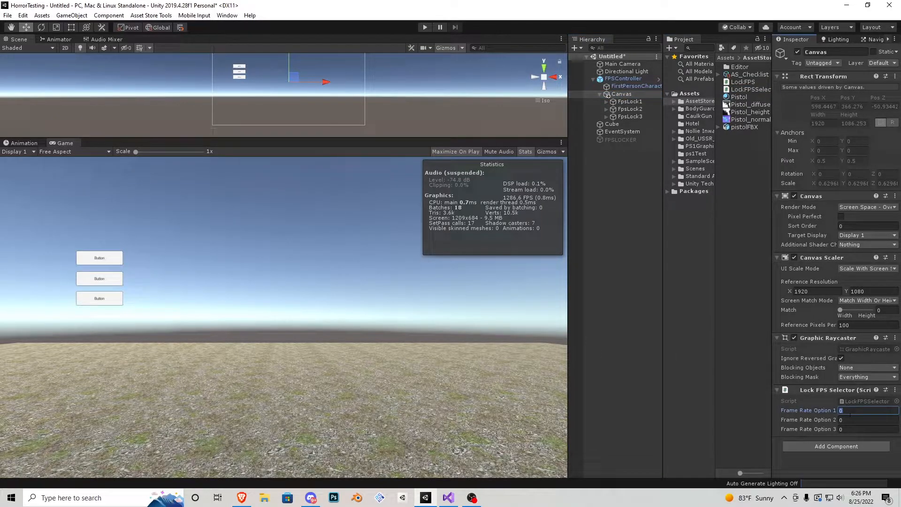
type("15")
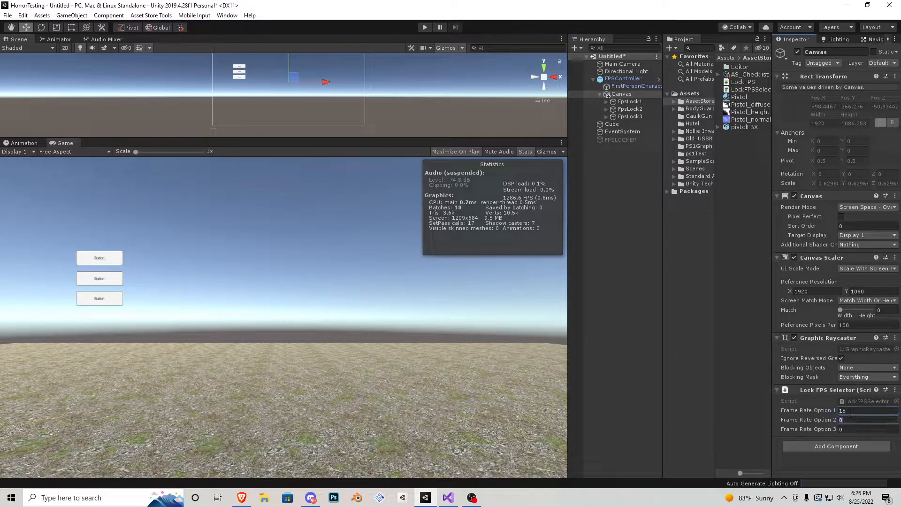
type("30")
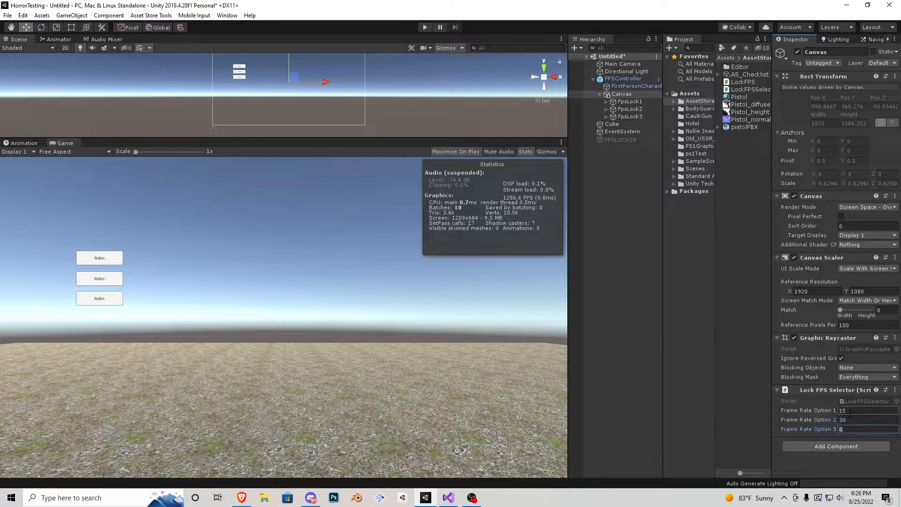
type("60")
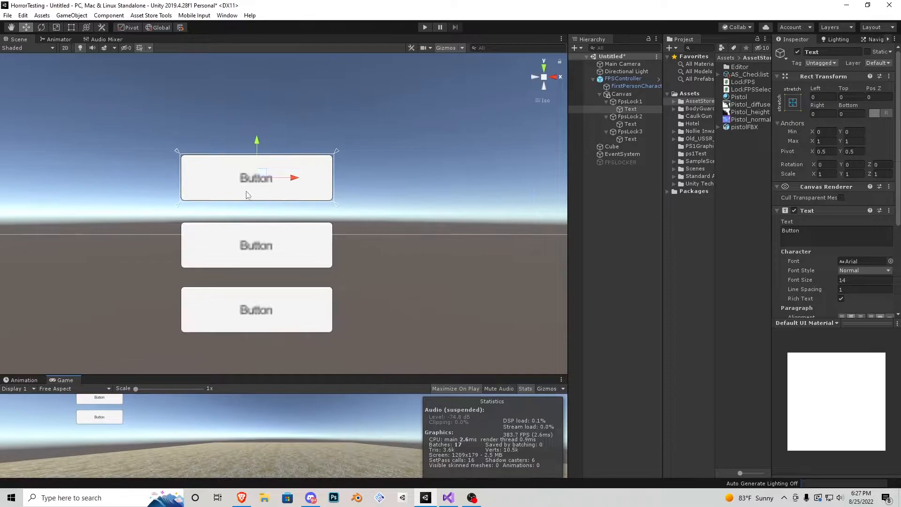
Change the second and third button labels to 30 FPS and 60 FPS
left_click_drag(255, 178, 263, 186)
type("15")
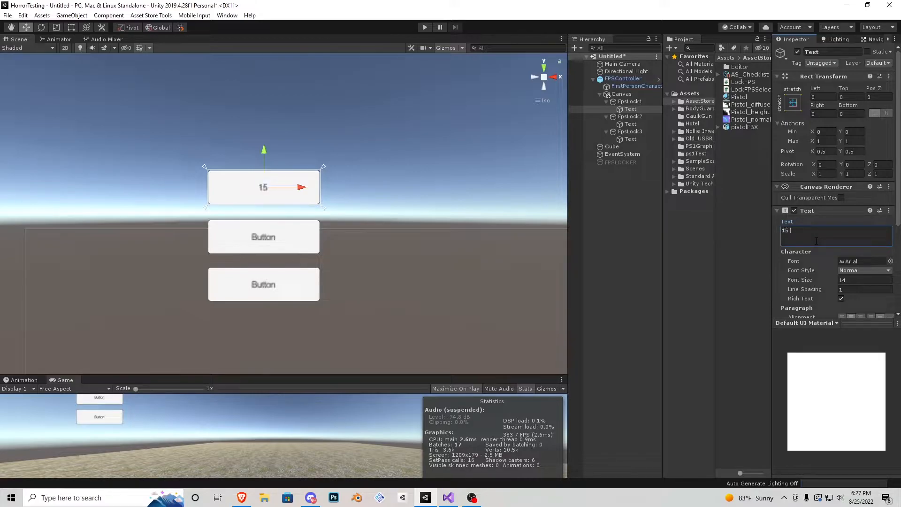
left_click(631, 124)
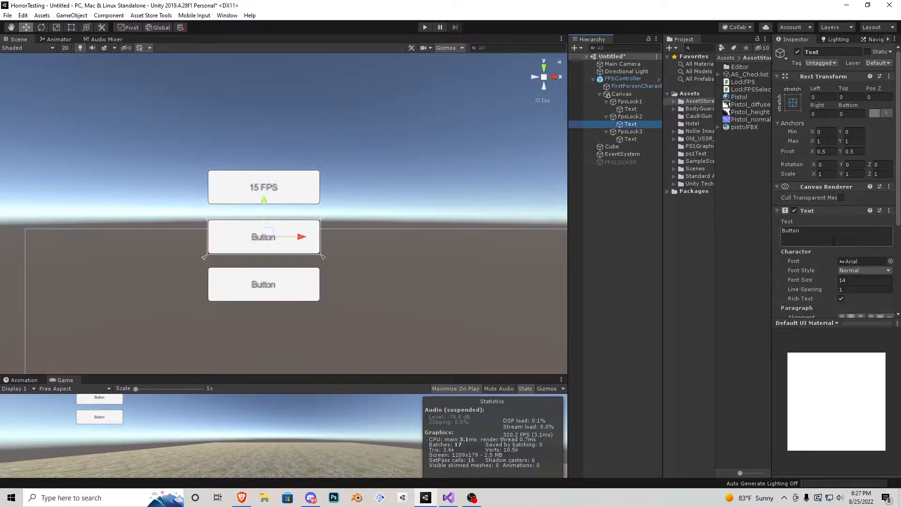
type("30 FPS")
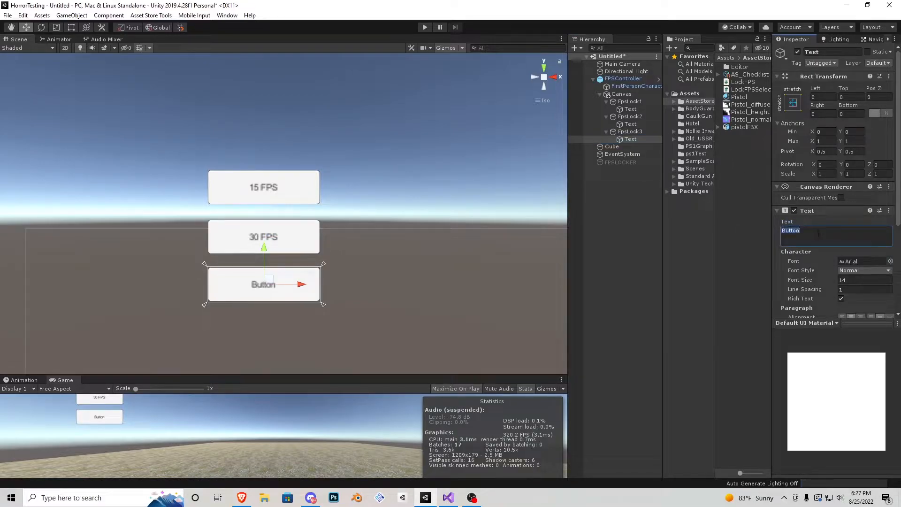
type("60 FPS")
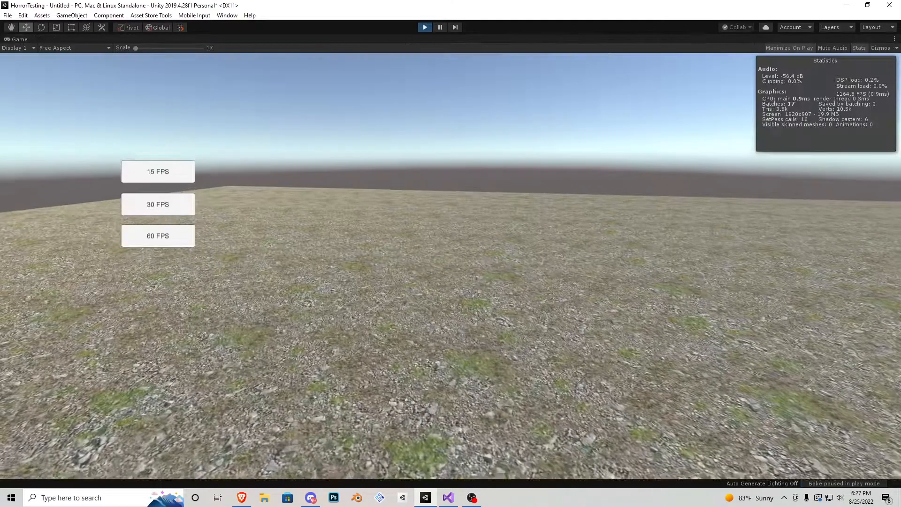
left_click(157, 204)
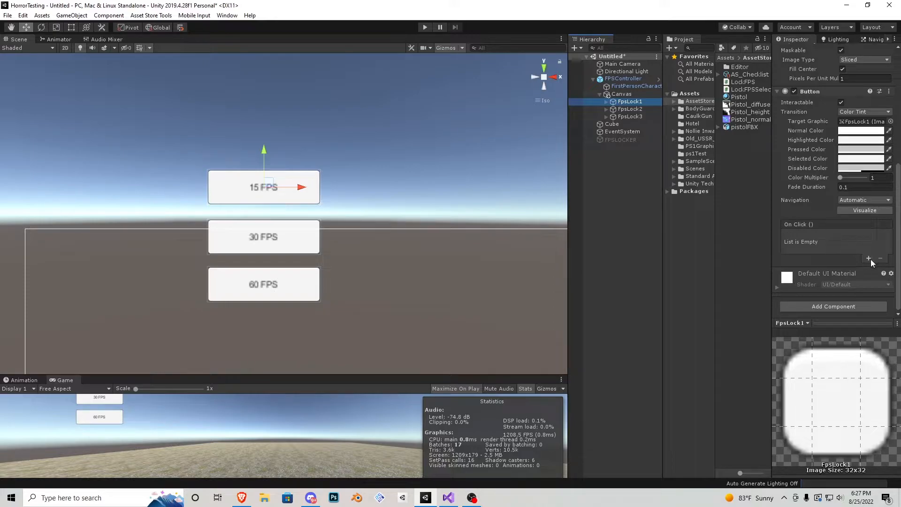
Add an On Click event to the 15 FPS button targeting the Canvas and calling LockFPSSelector FrameRate1
left_click(868, 258)
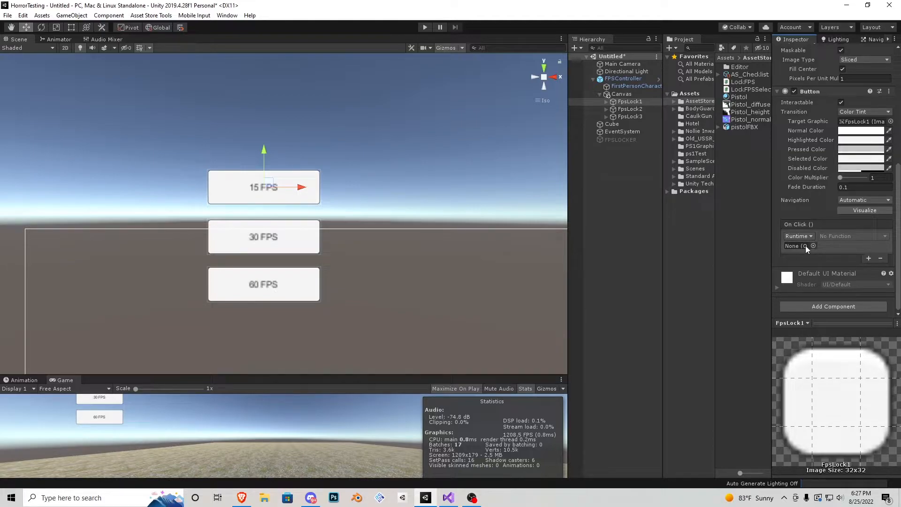
left_click(796, 245)
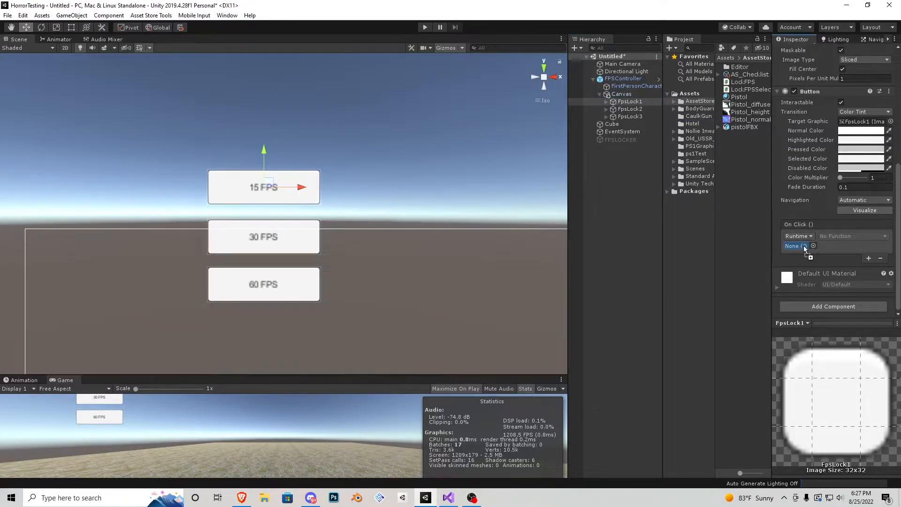
left_click(621, 93)
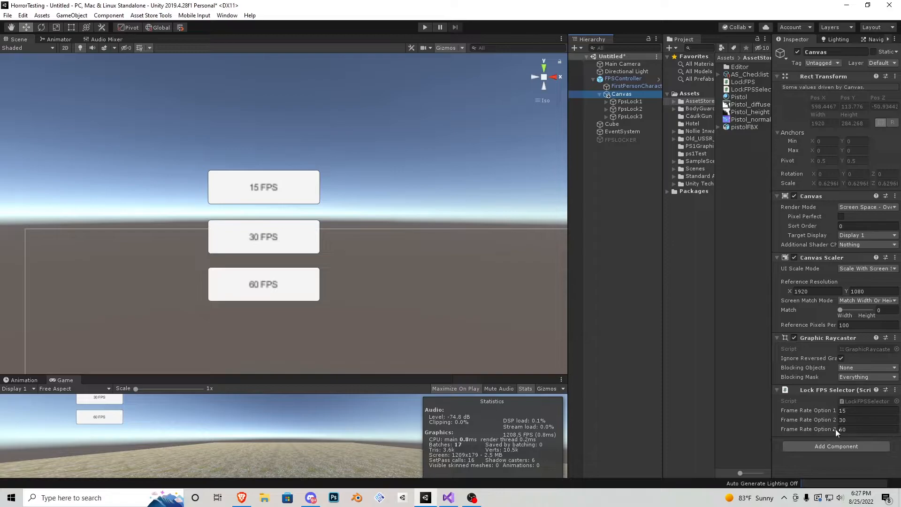
left_click(631, 102)
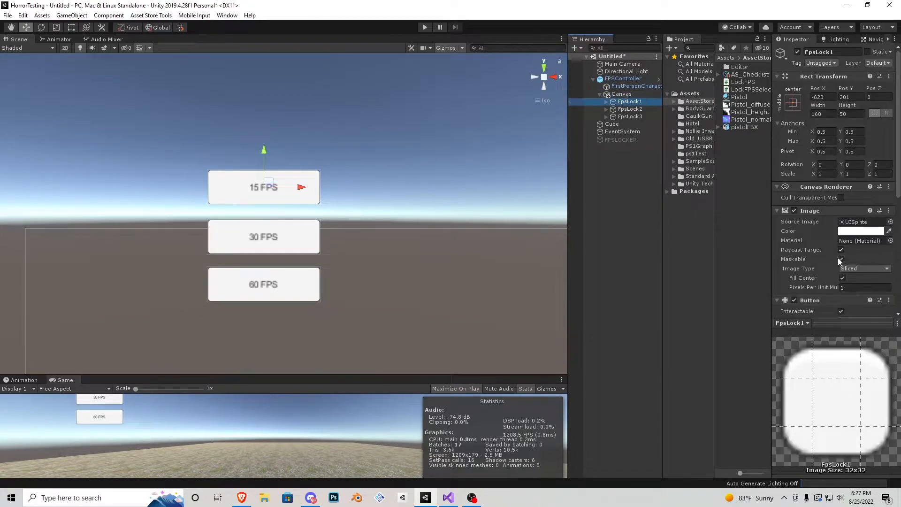
left_click(853, 235)
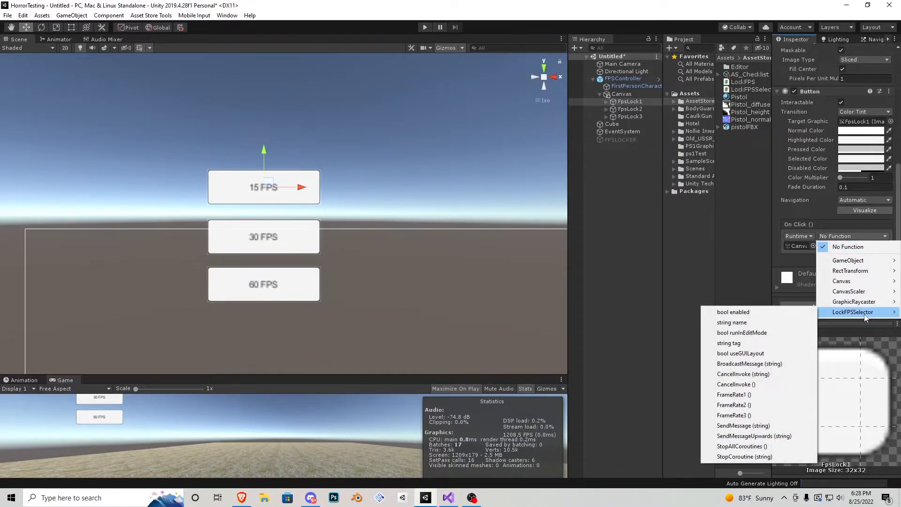
left_click(733, 394)
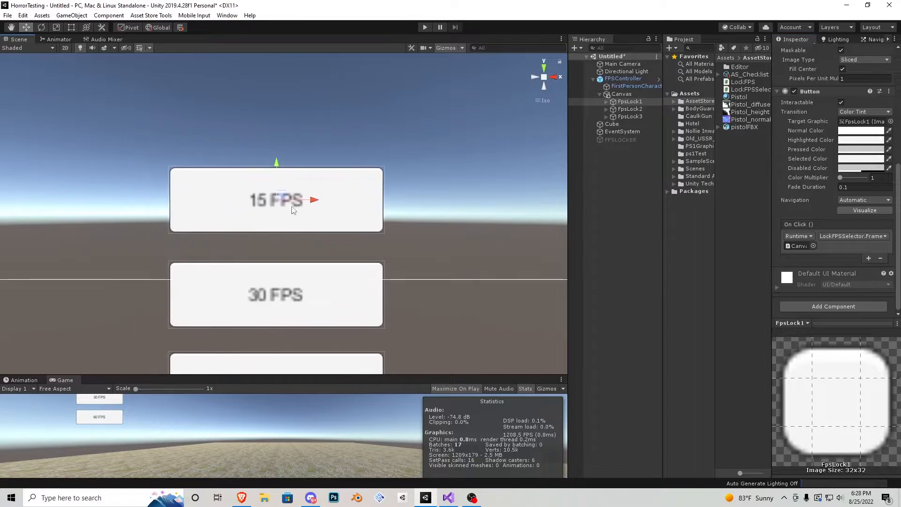
Select the 30 FPS button and bring up its On Click function list for the Canvas target
left_click(621, 94)
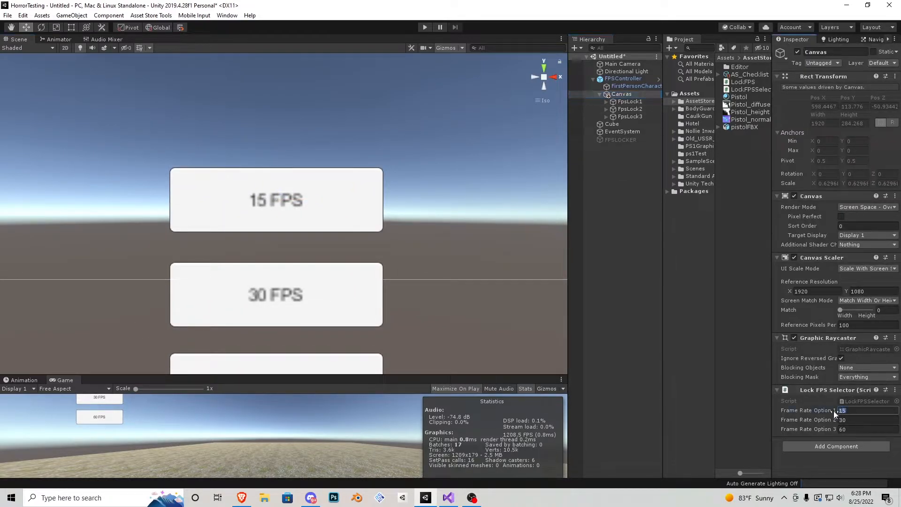
left_click(631, 109)
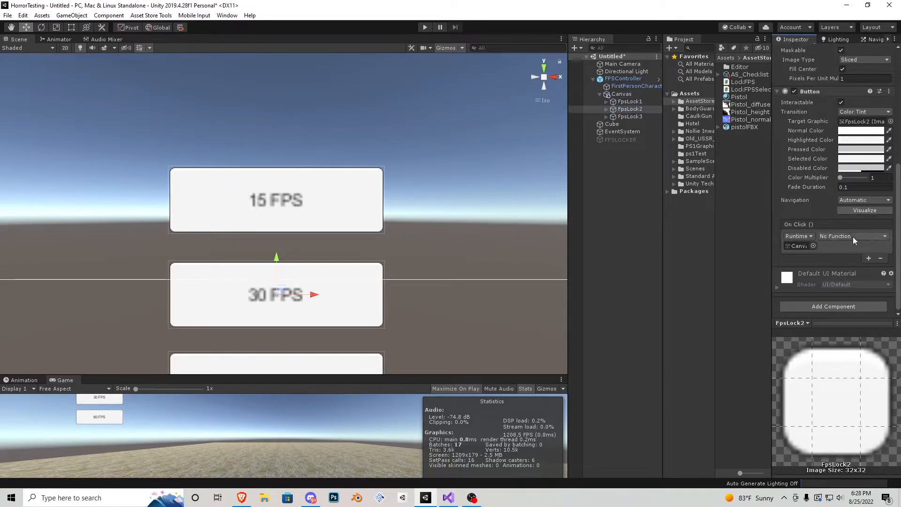
left_click(853, 236)
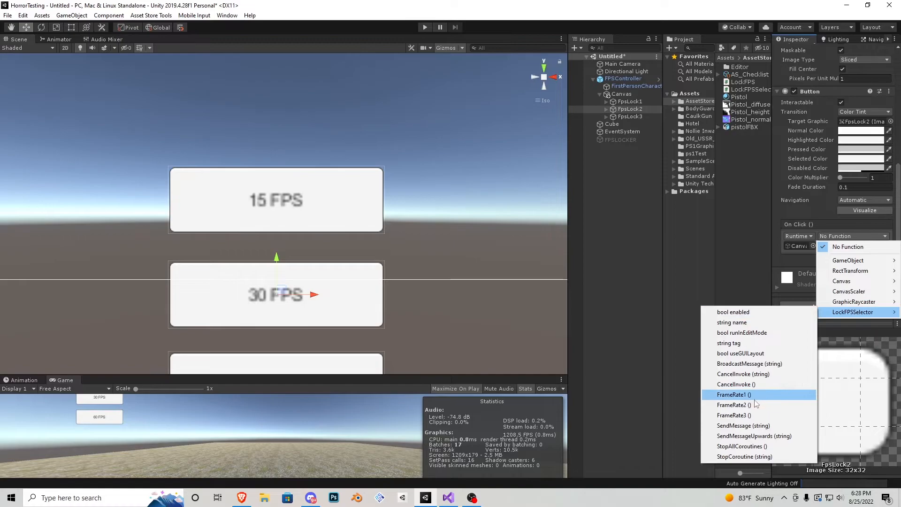